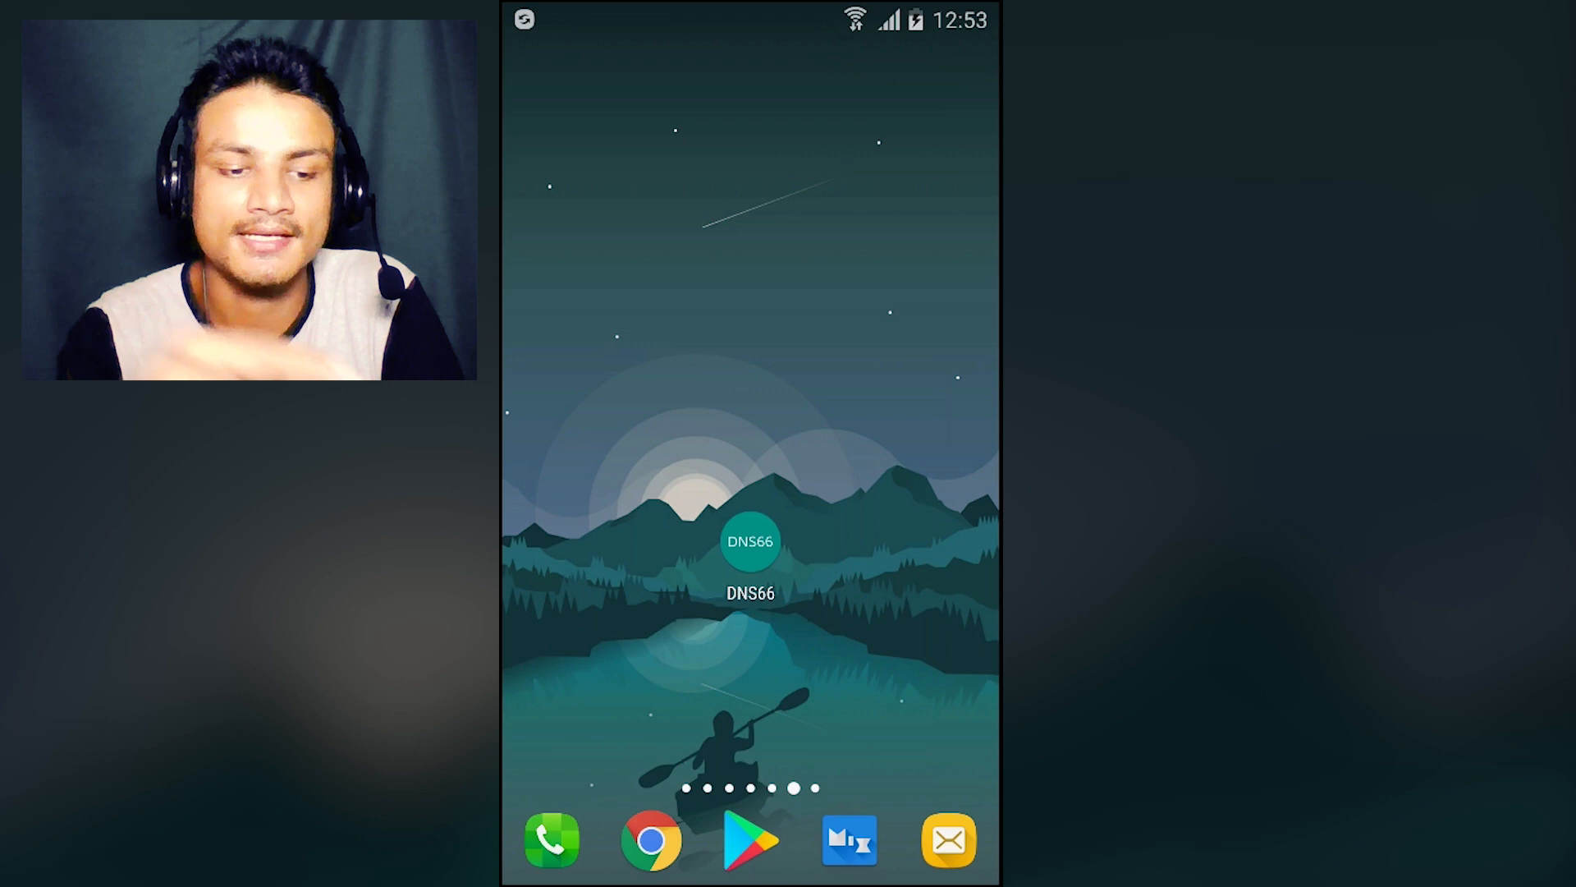
- Launch the DNS66 ad-blocker from its home-screen icon, landing on its stopped status screen
left_click(749, 542)
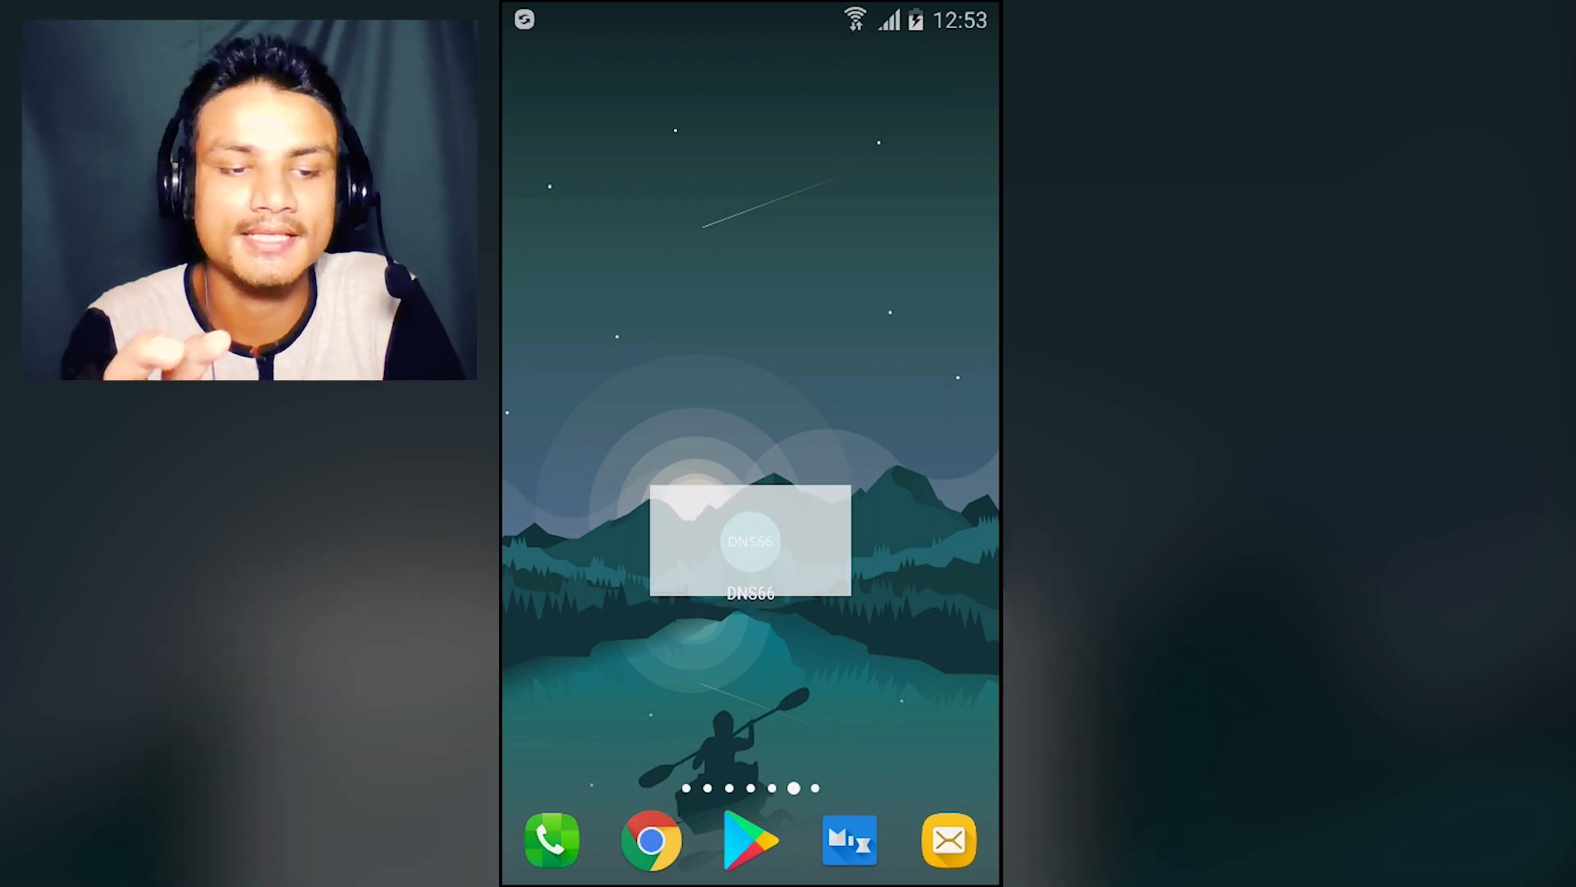
left_click(750, 541)
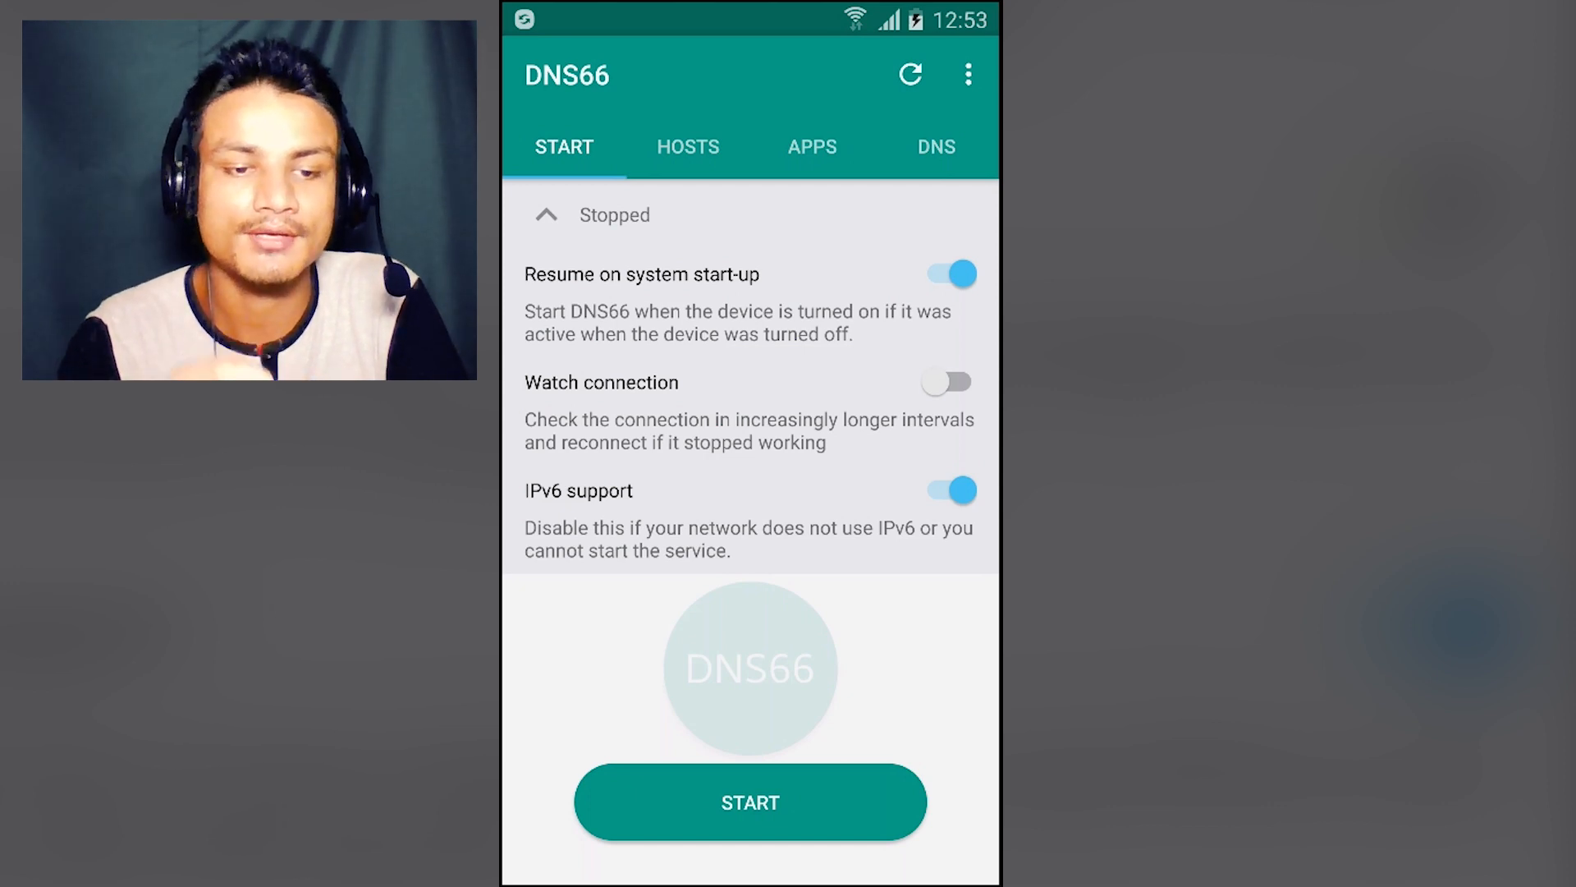
- Review the HOSTS filter lists, then move to the APPS bypass list where no apps bypass
left_click(688, 147)
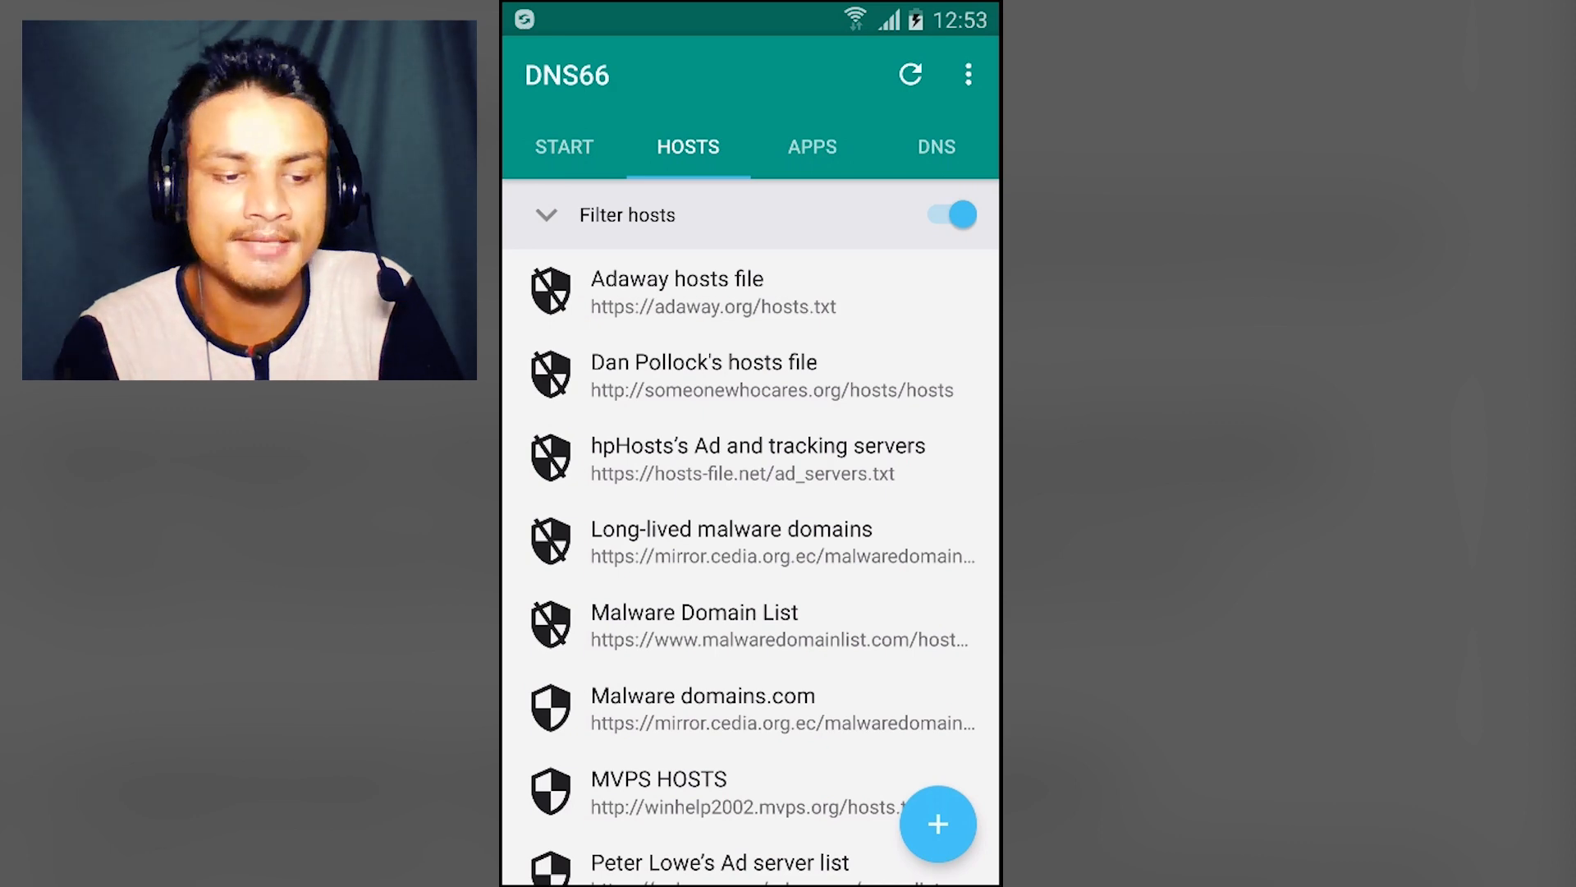
left_click(812, 147)
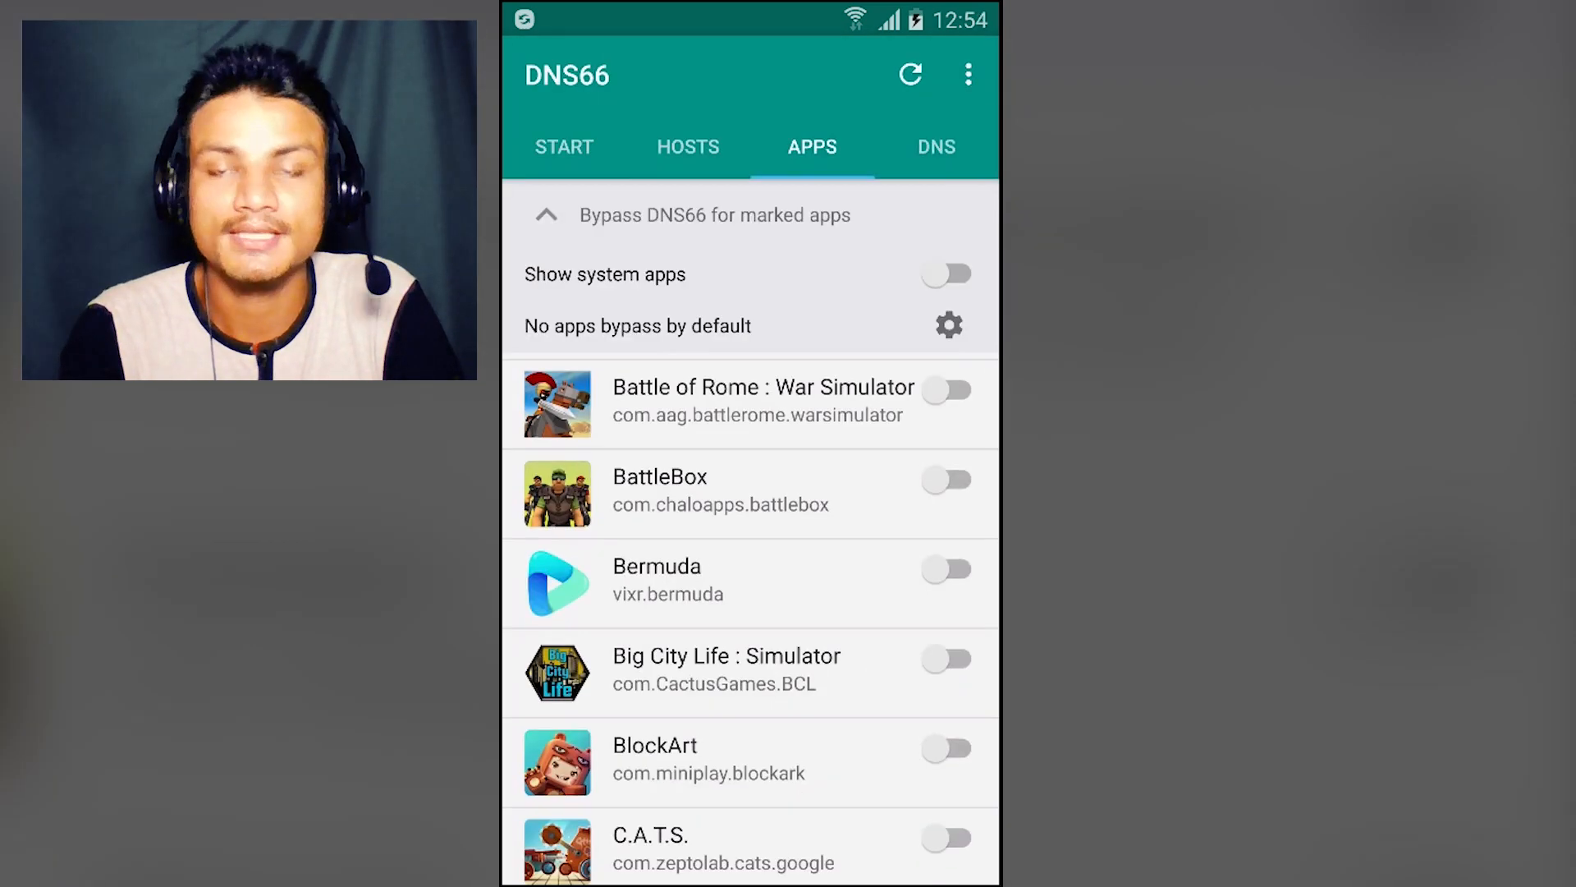
- Browse the installed apps for bypassing, then bring up the custom DNS servers with ISC (US) ticked
scroll("down", 3)
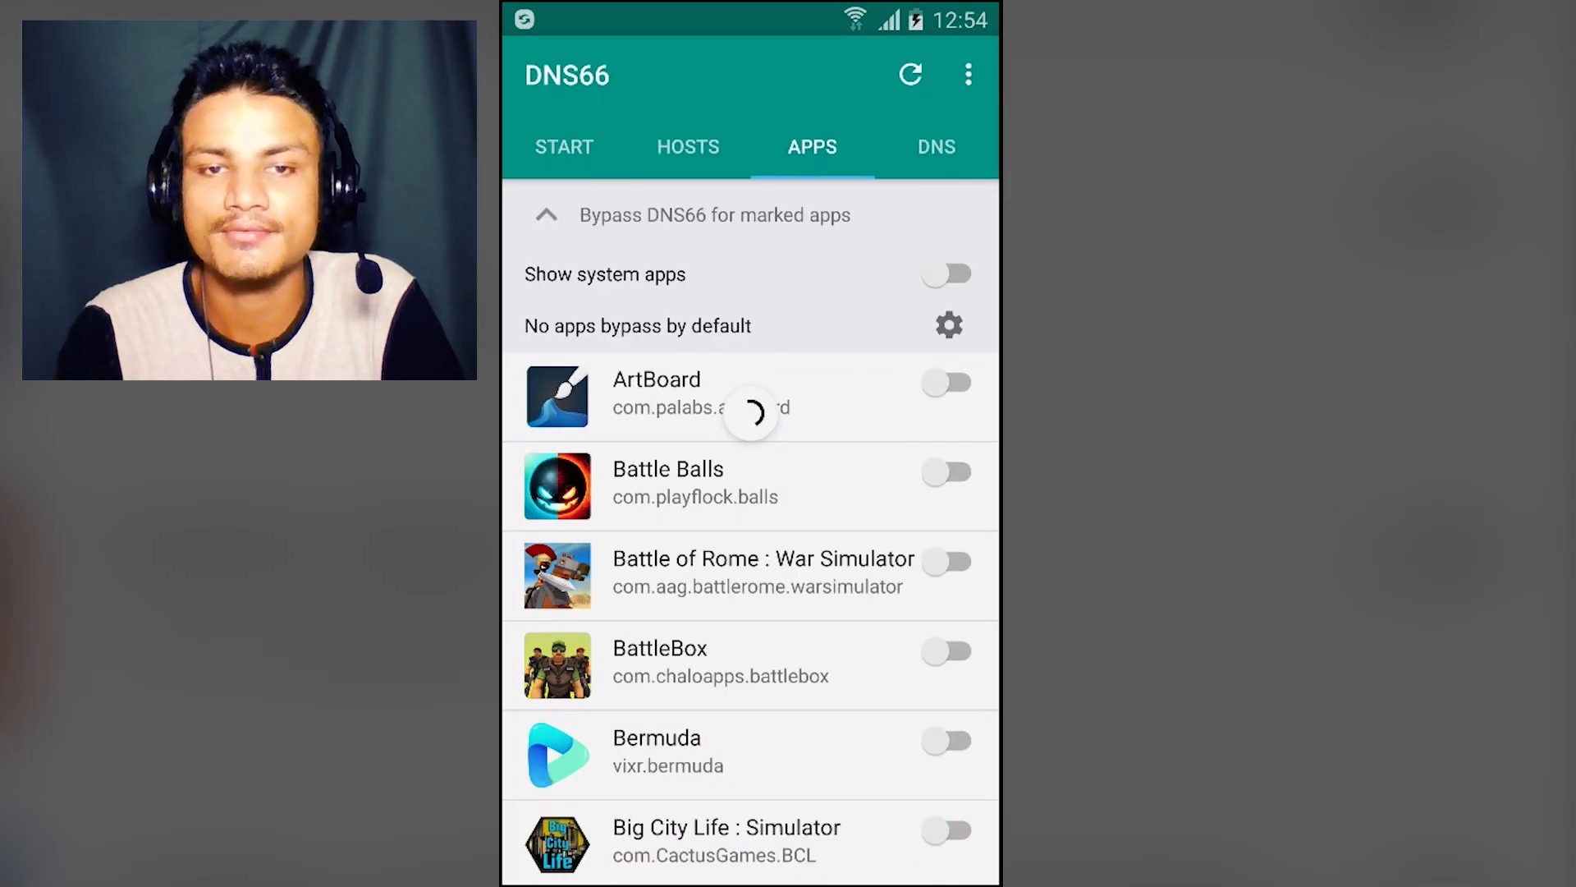
scroll("down", 3)
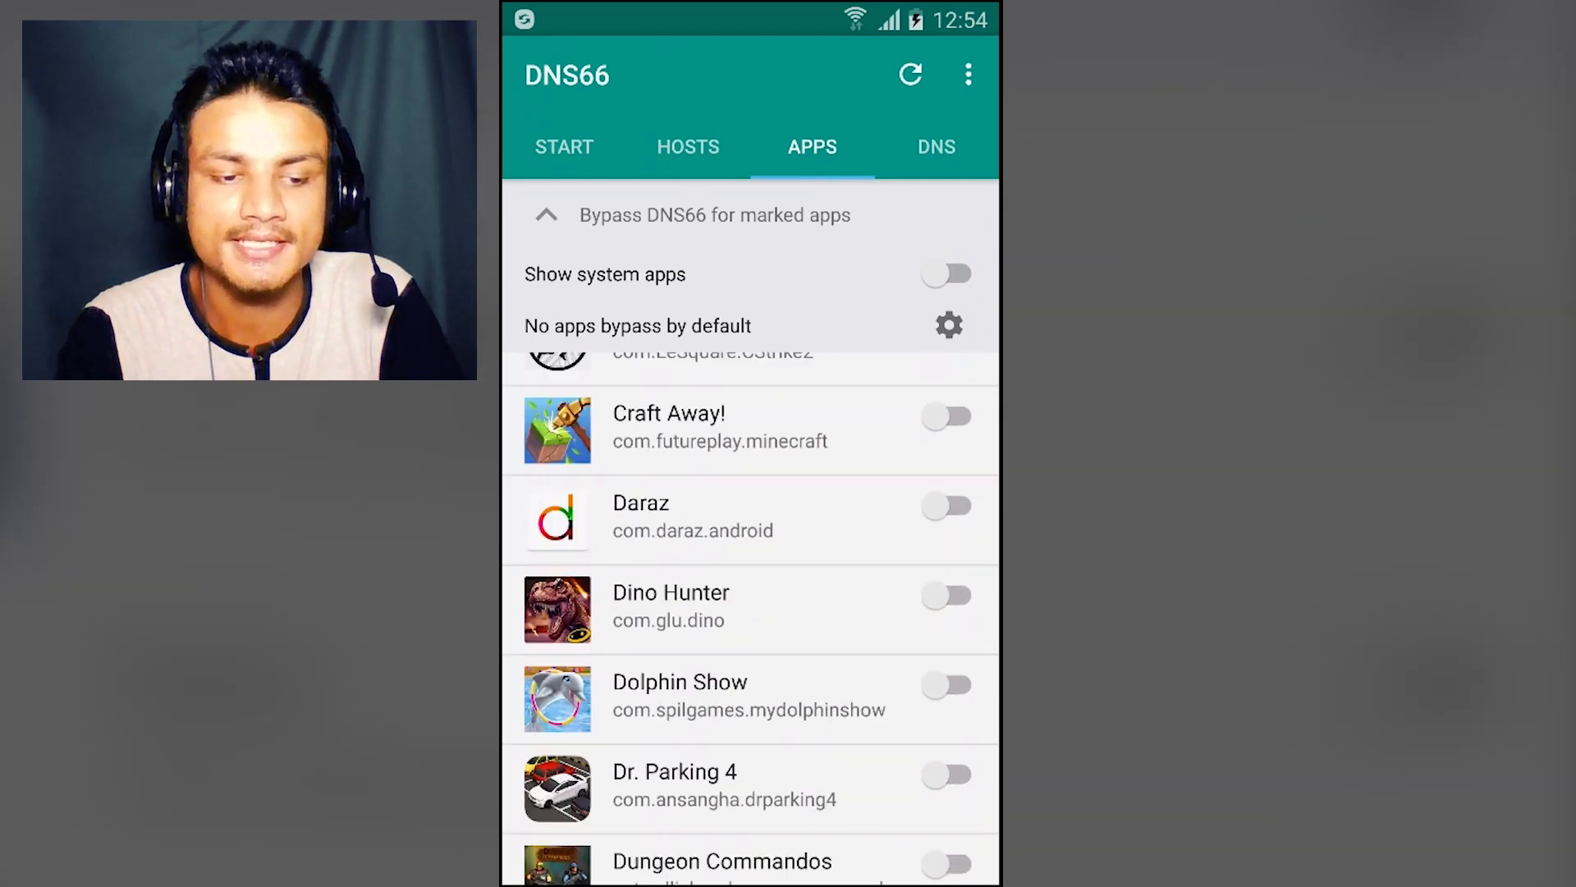
scroll("up", 3)
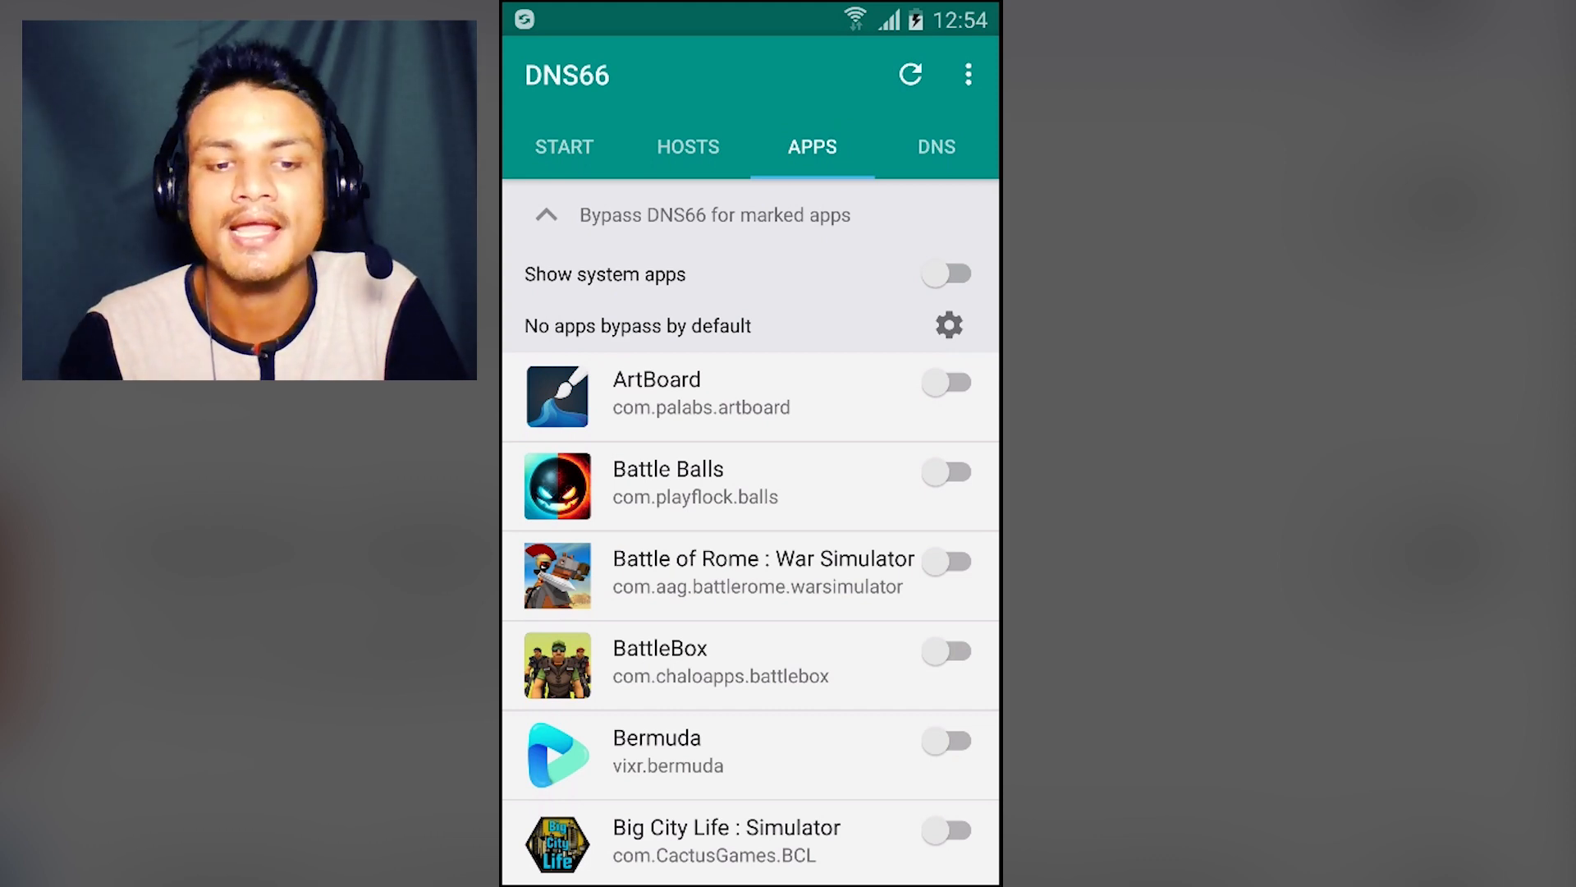
left_click(936, 147)
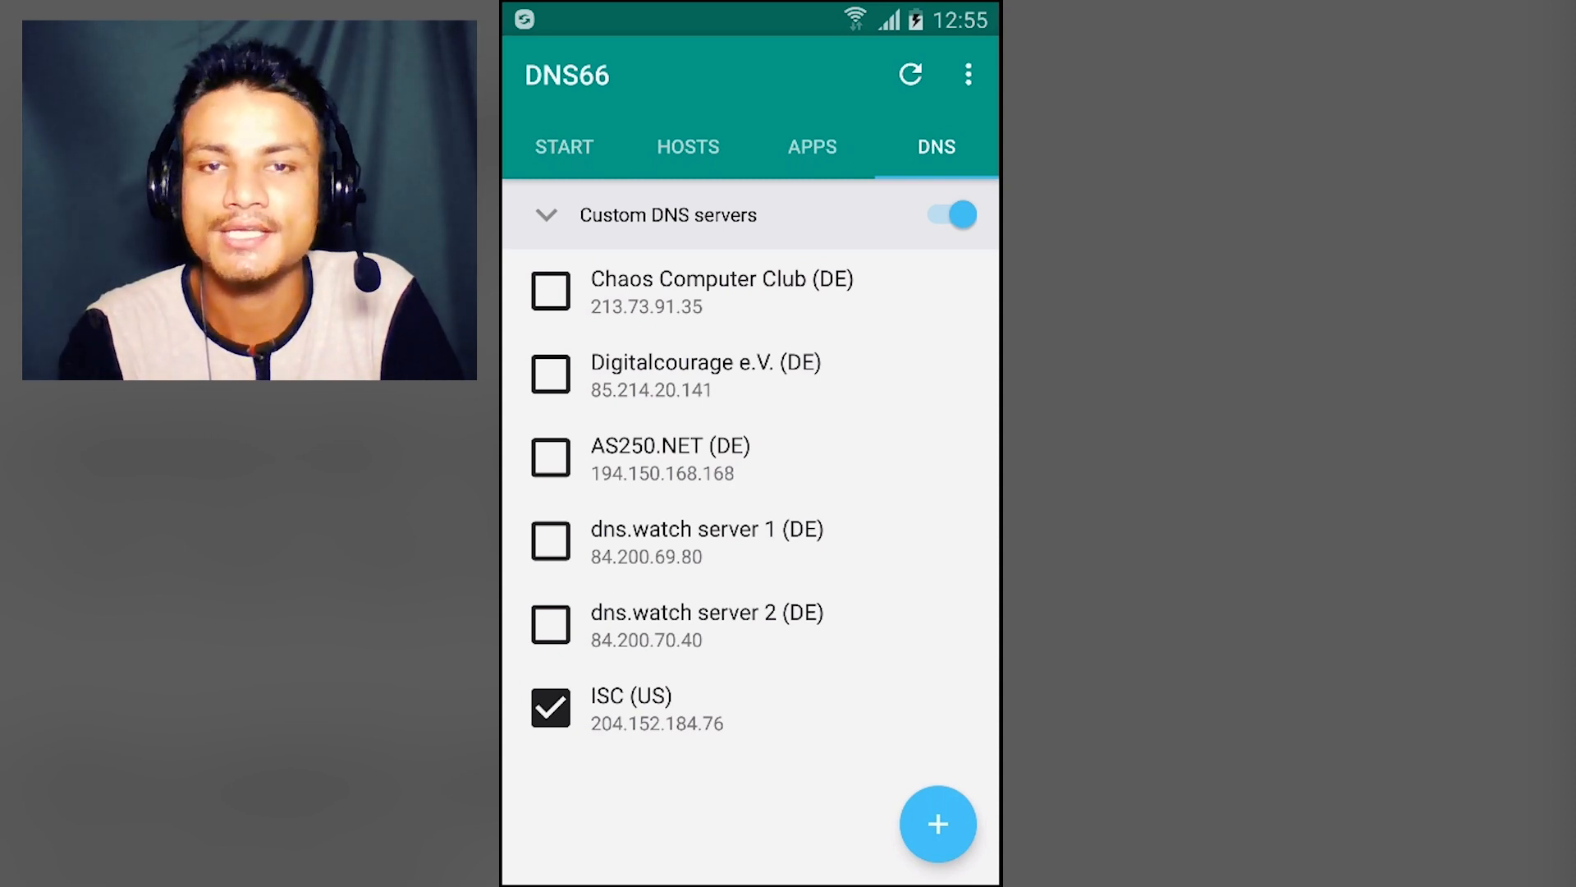
- Return to the START screen and glance at the overflow options without changing anything
left_click(563, 146)
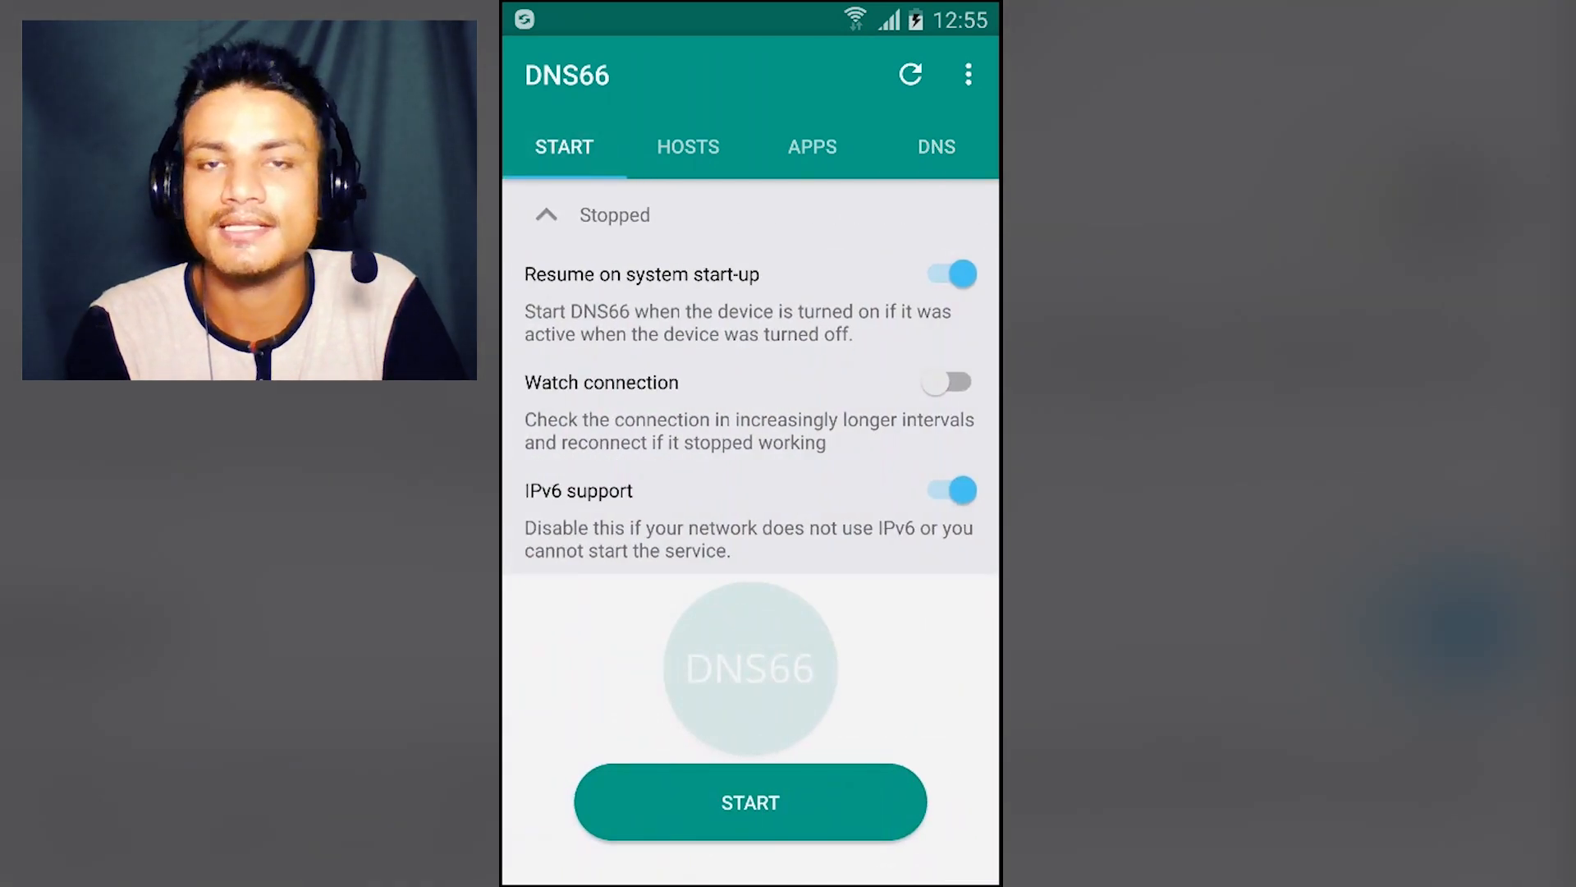
left_click(967, 73)
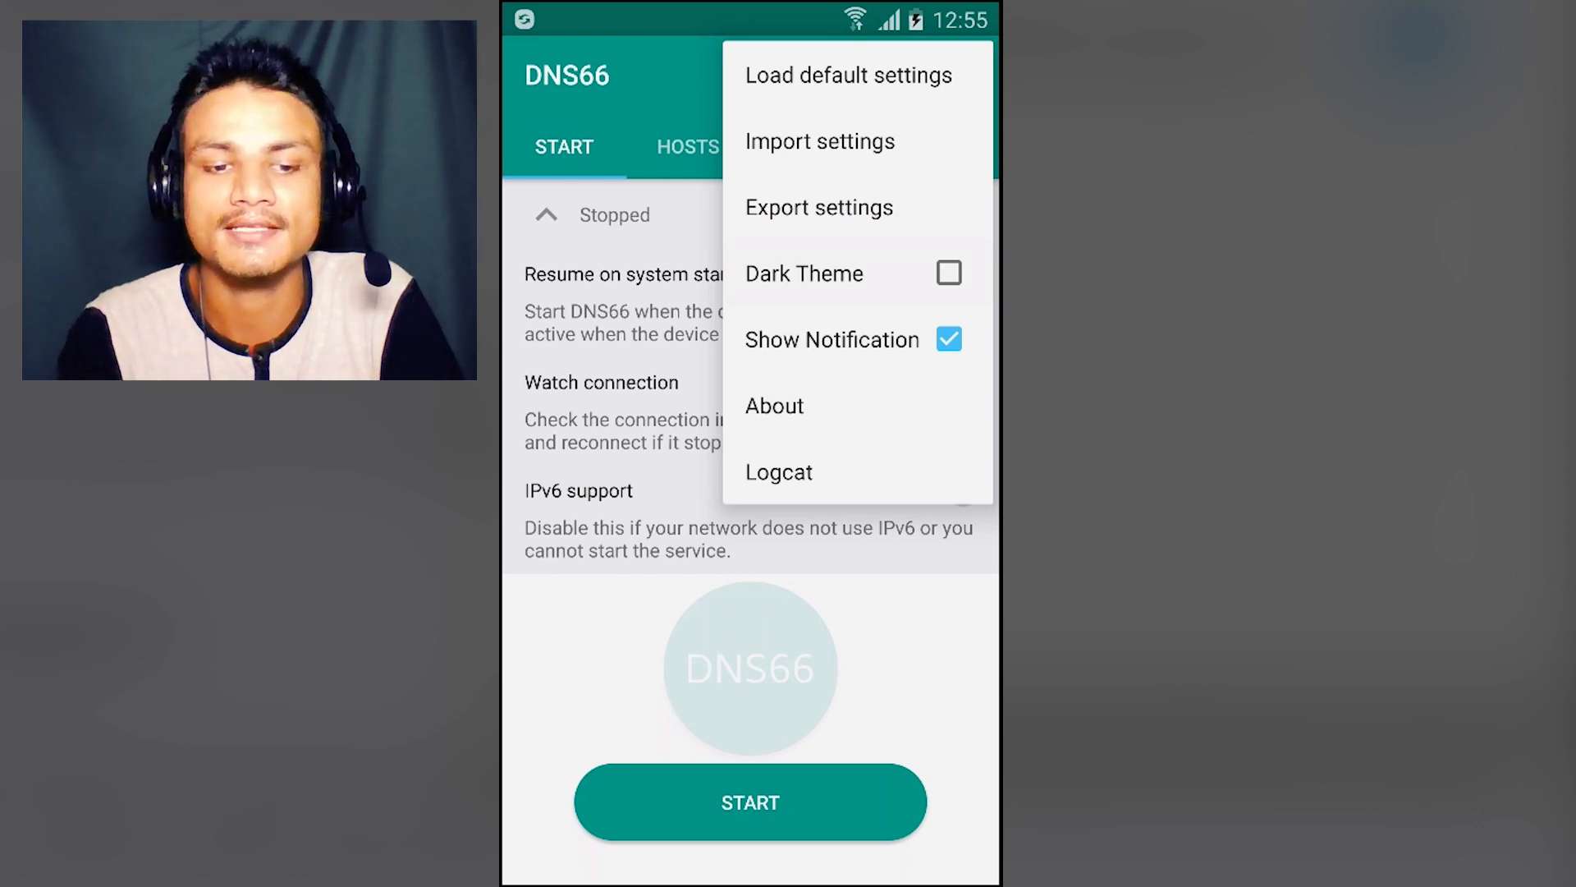
left_click(947, 273)
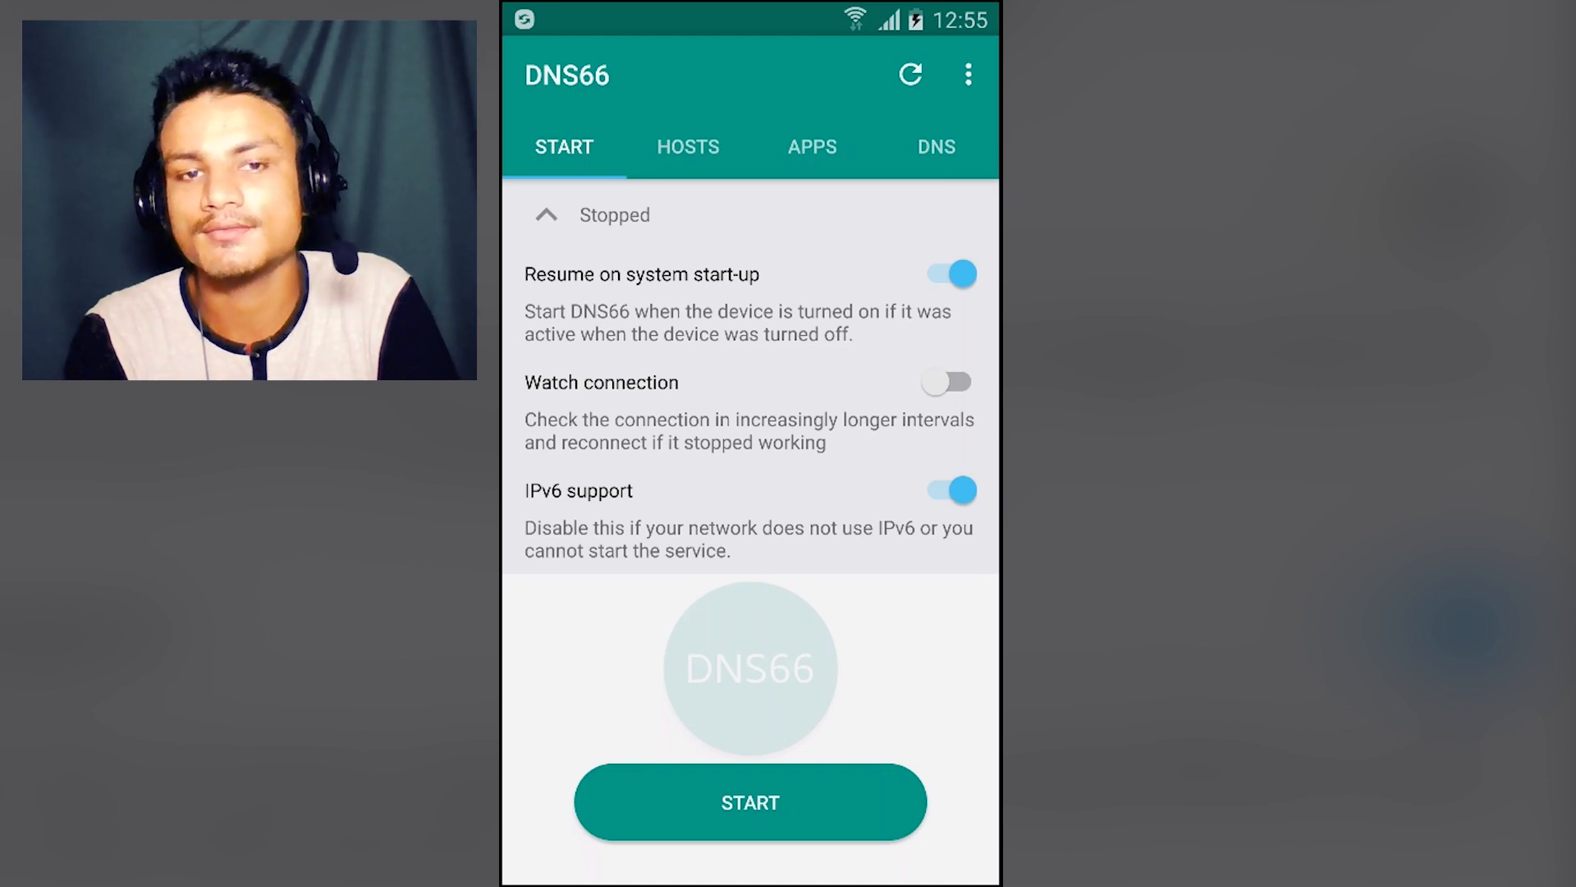
- Start the ad blocker, confirming YES on the missing hosts file warning, so status shows Active
left_click(752, 801)
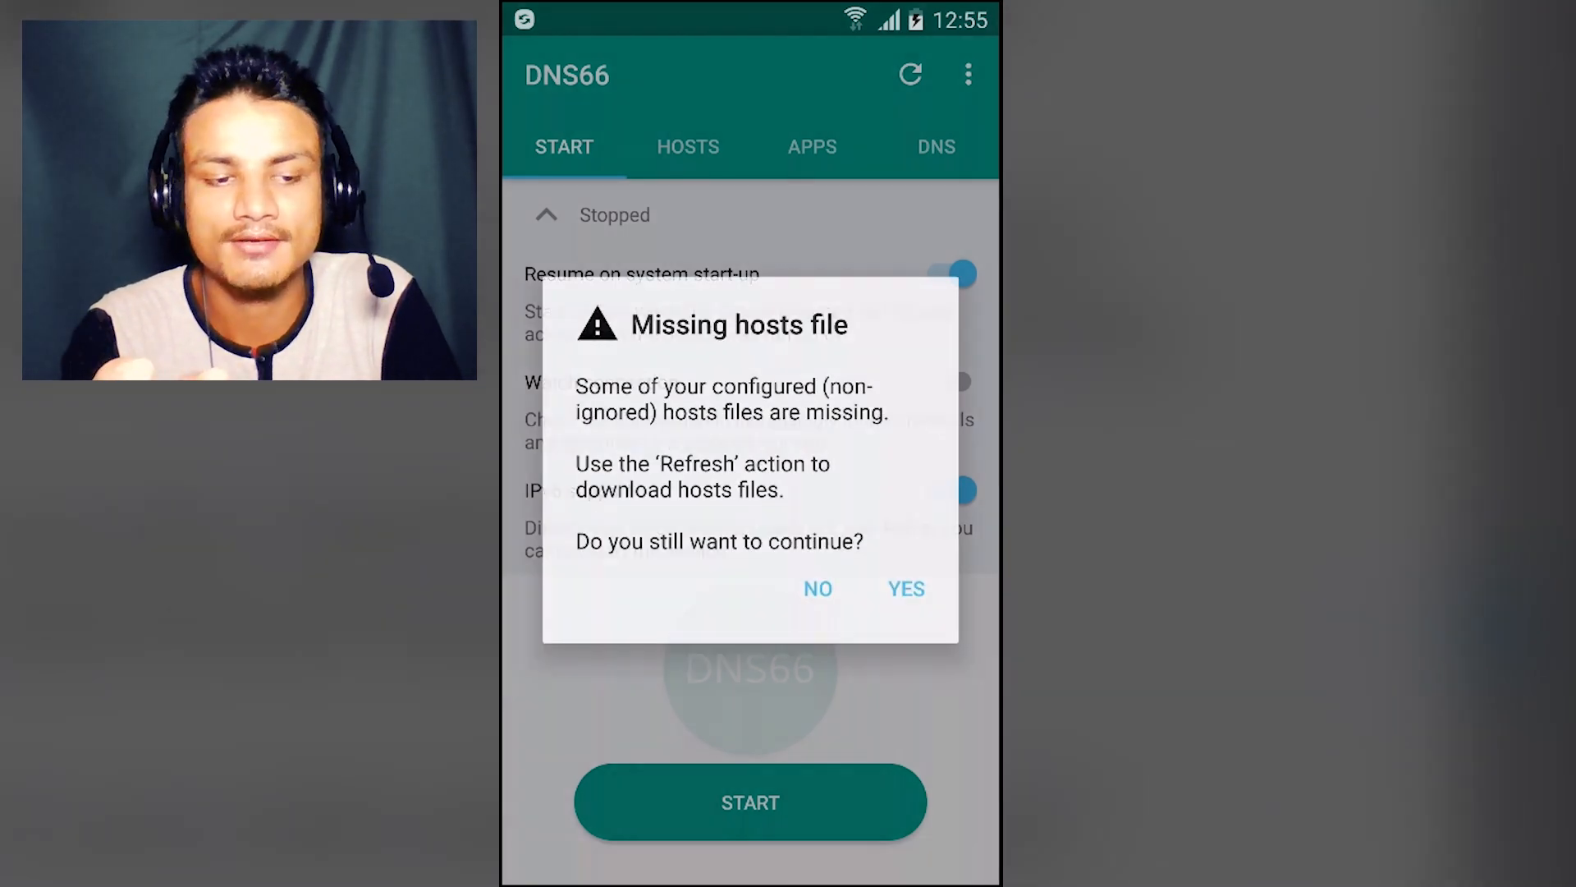
left_click(907, 589)
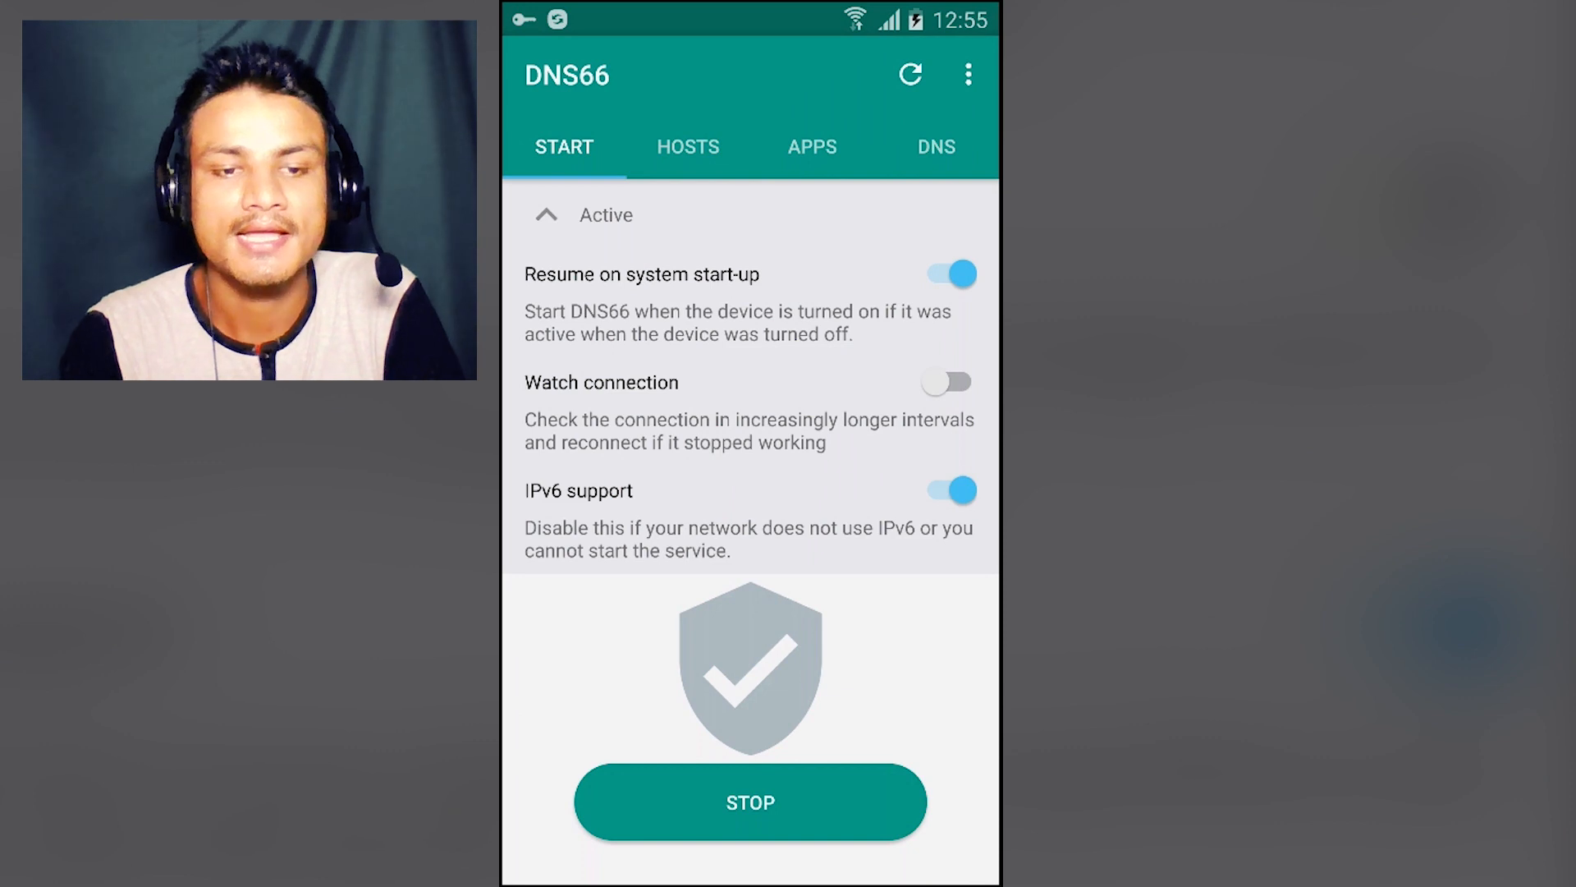